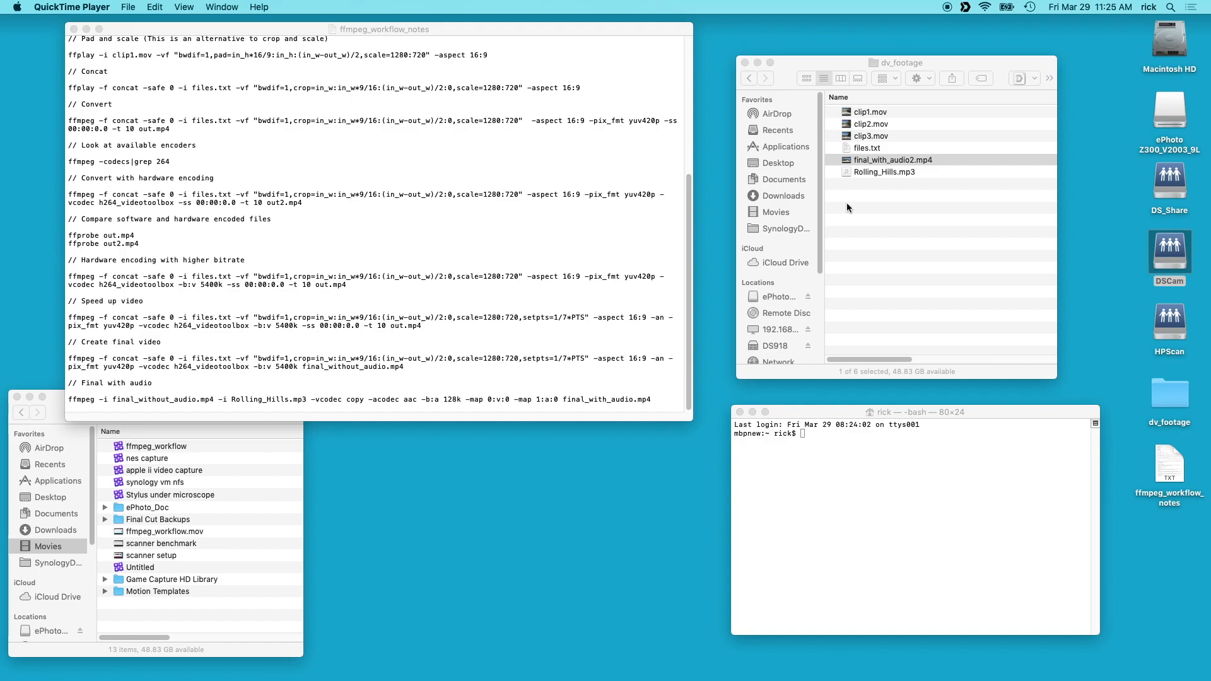
Bring the dv_footage folder forward and select ffmpeg.mp4 among its clips
left_click(871, 124)
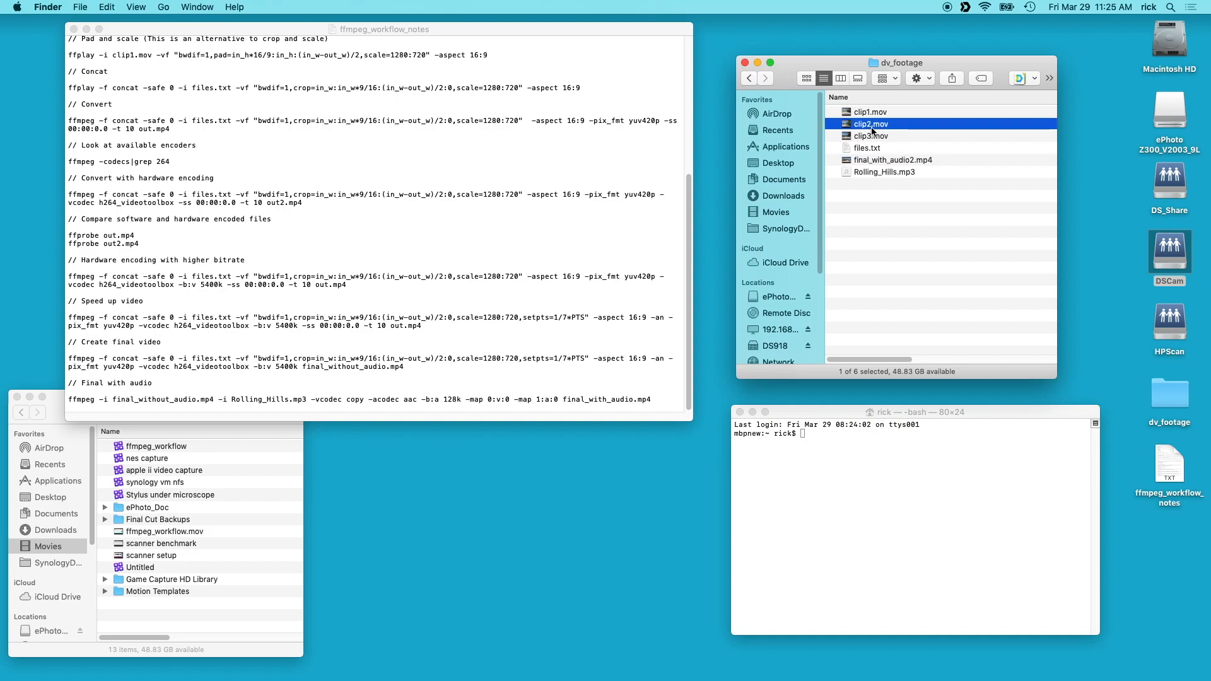
left_click(870, 112)
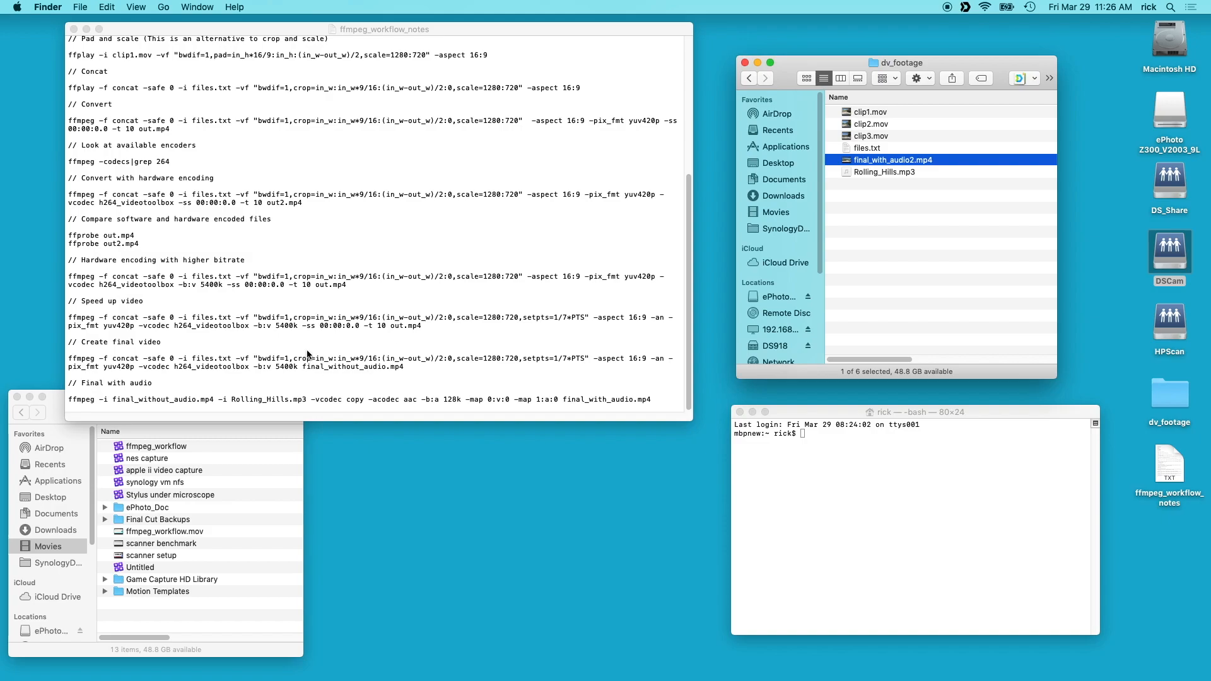
mouse_move(142, 408)
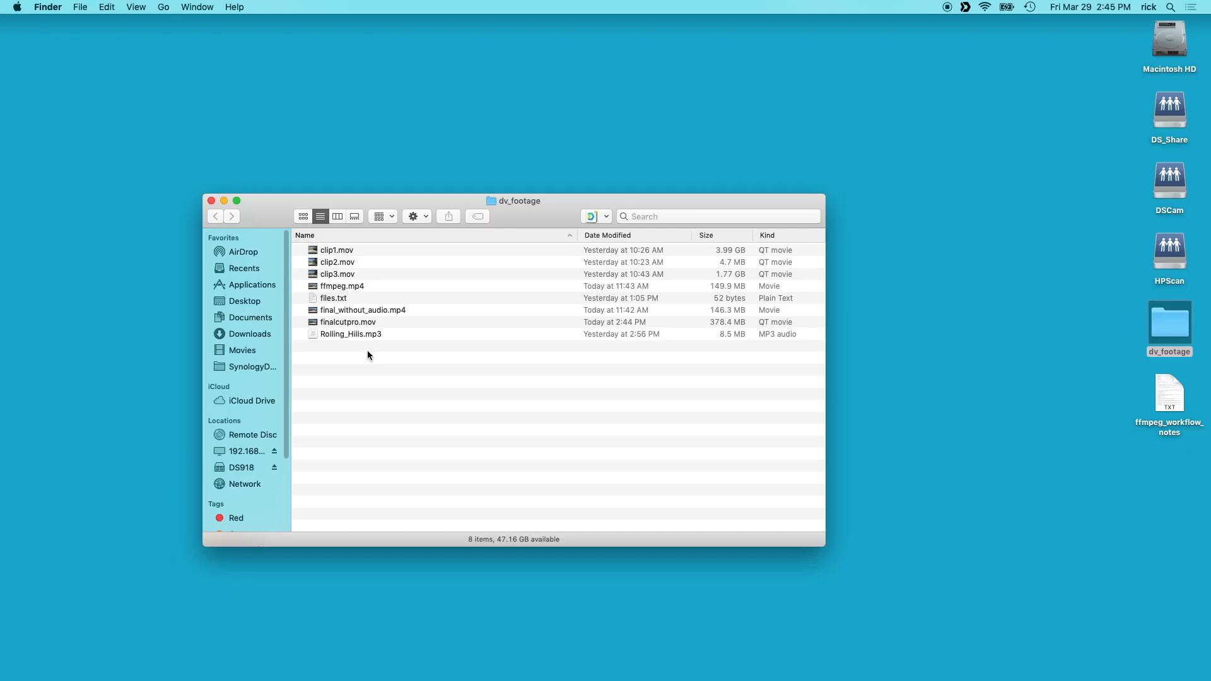
mouse_move(363, 351)
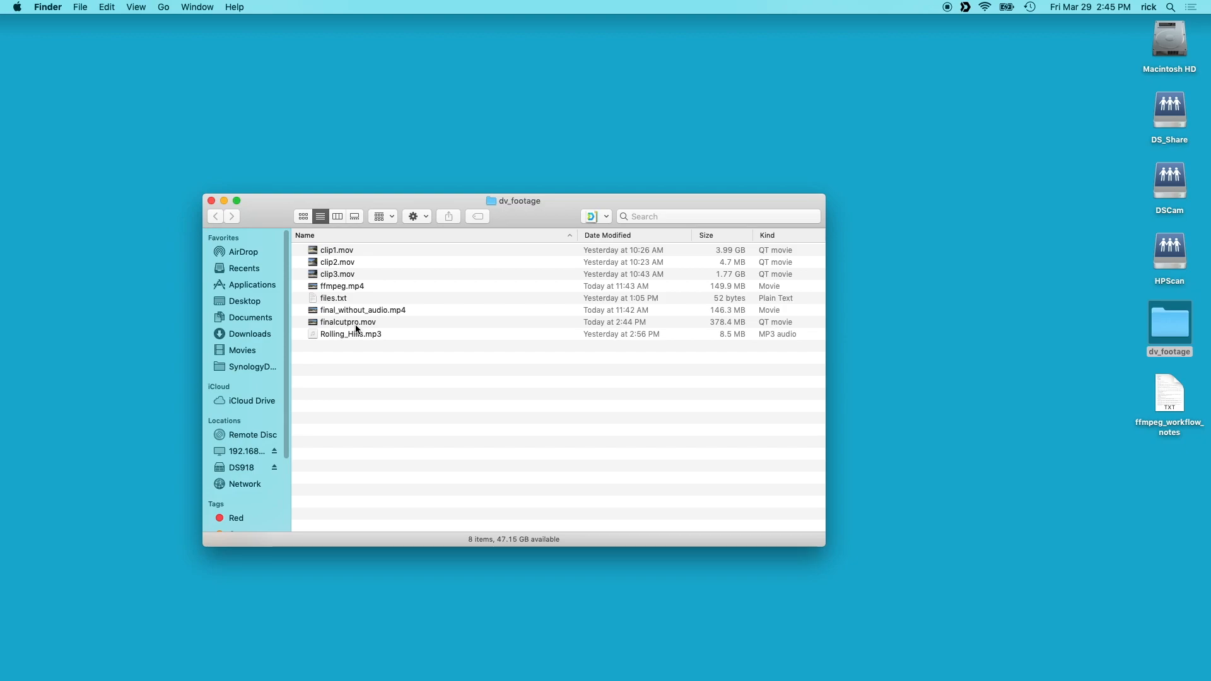
mouse_move(352, 292)
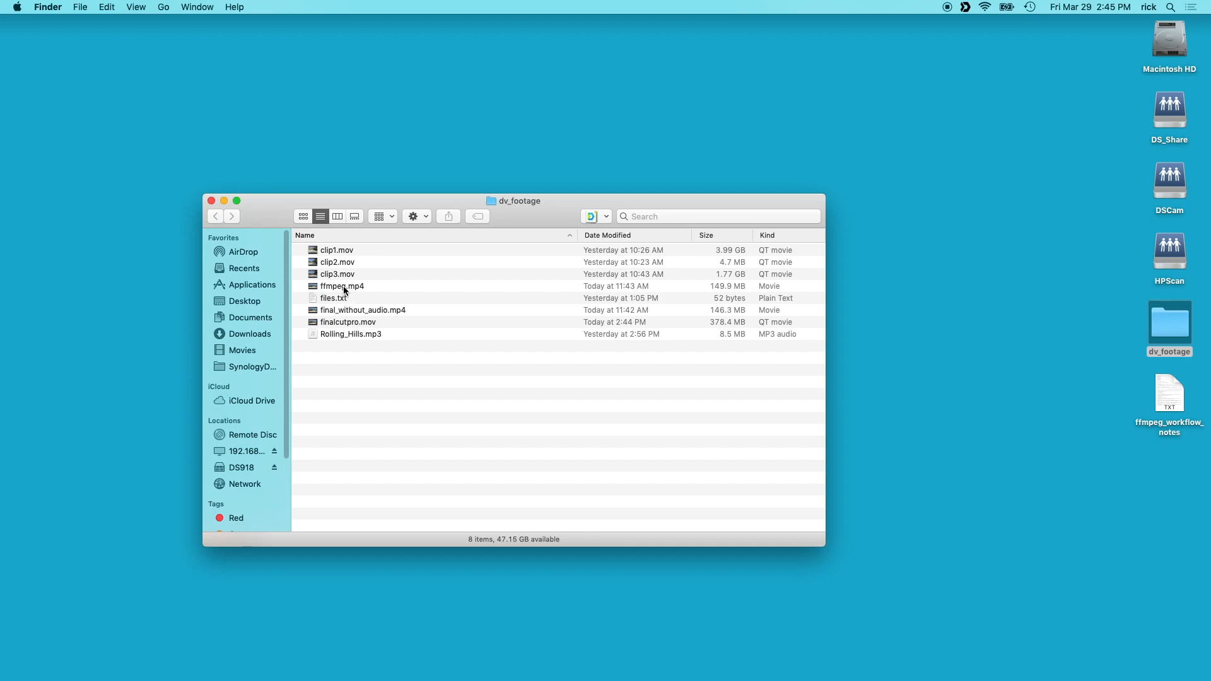
left_click(341, 285)
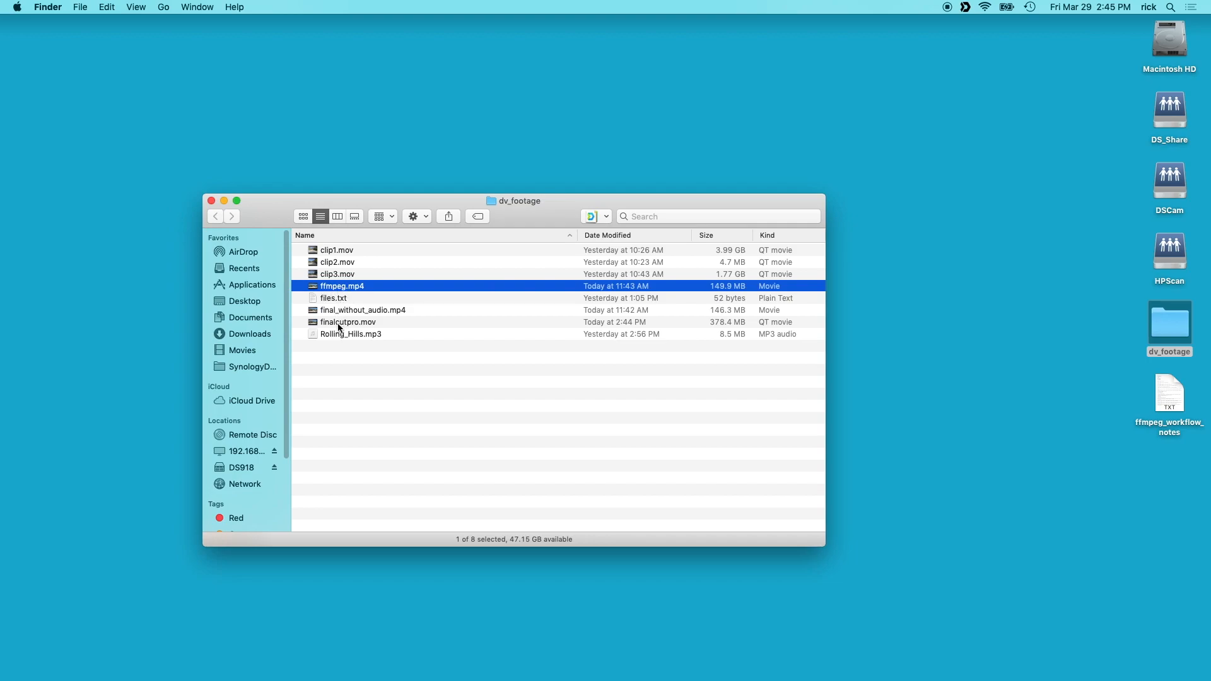
mouse_move(372, 326)
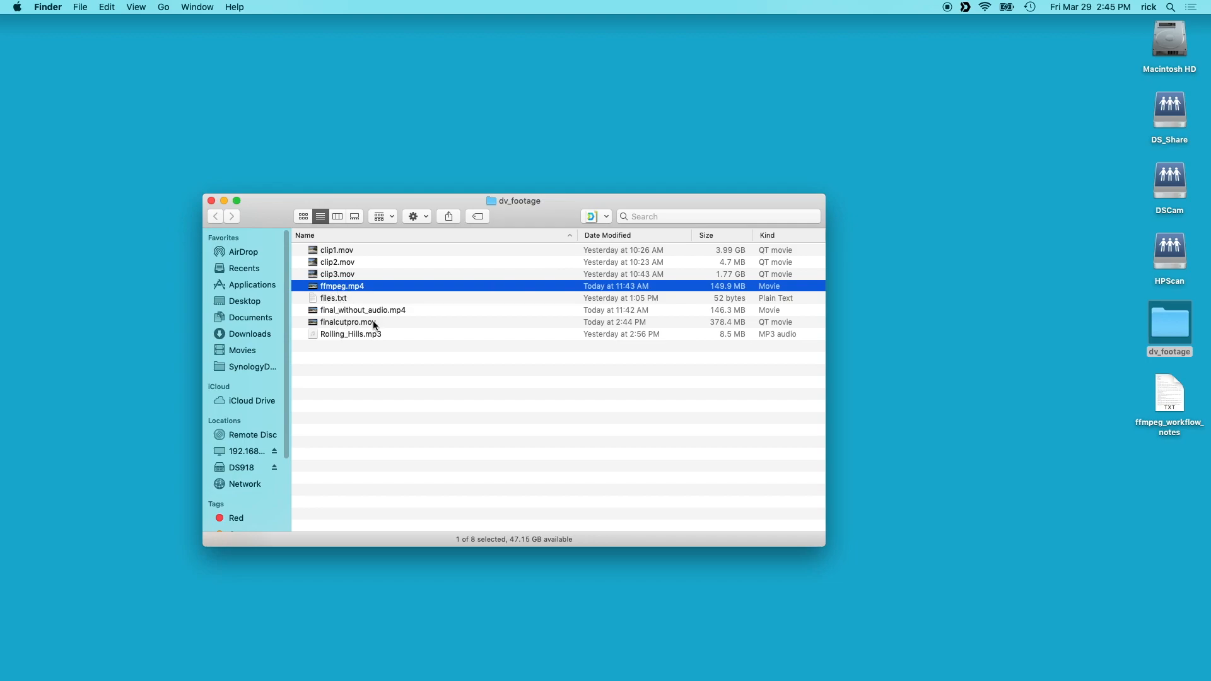
mouse_move(711, 296)
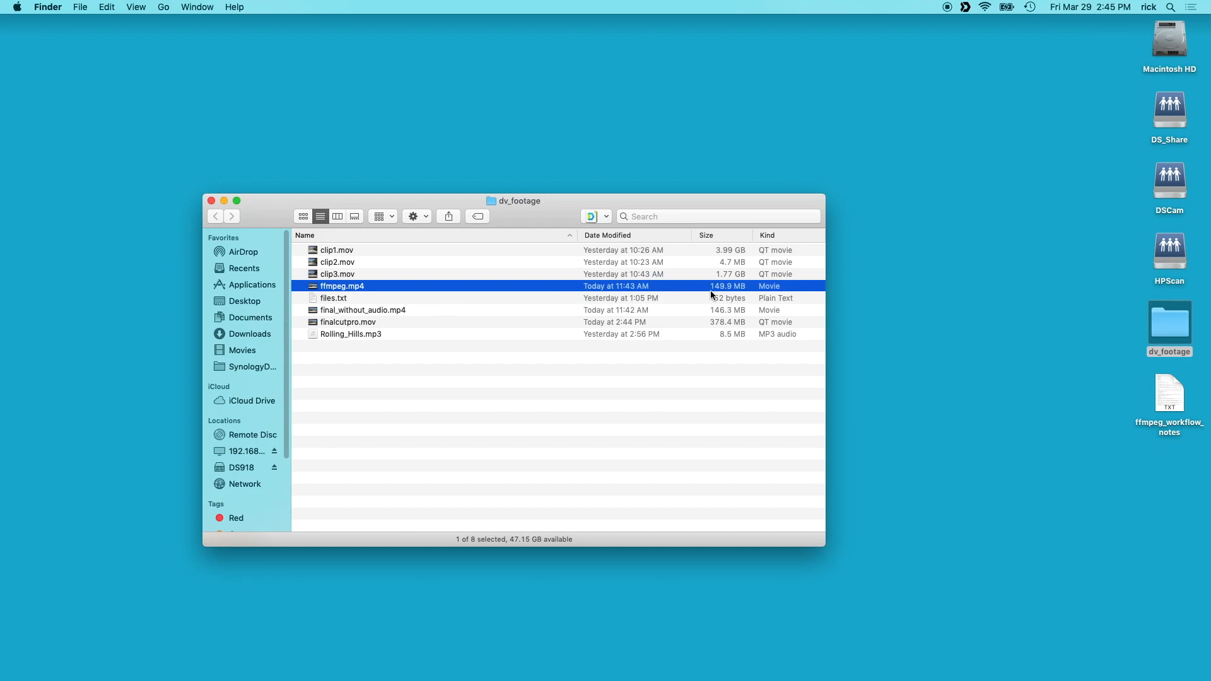
mouse_move(718, 292)
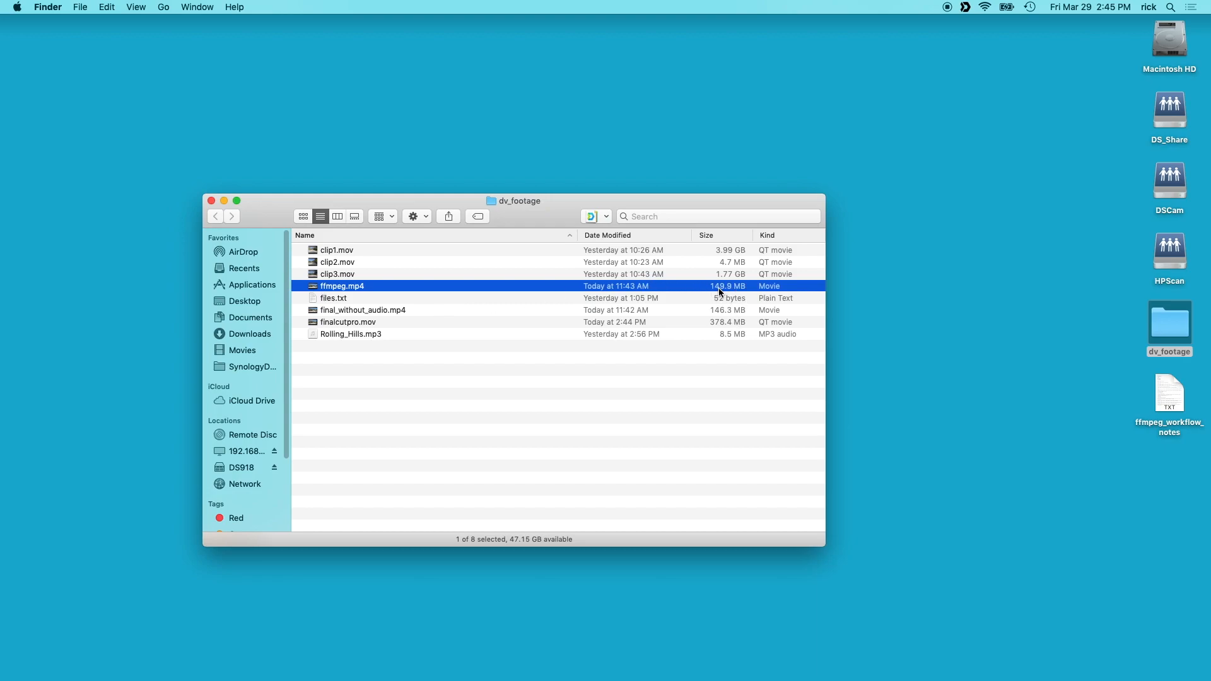
mouse_move(728, 325)
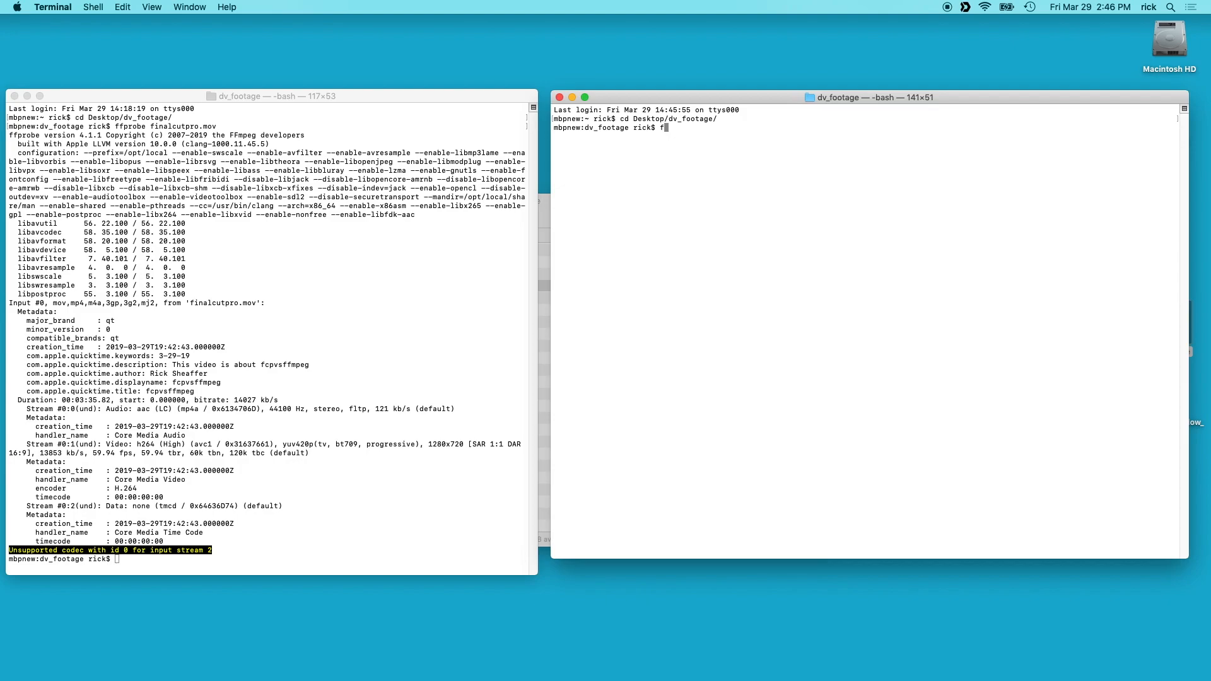
Type an ffprobe command in Terminal to inspect the footage files
type("fprobe ffmpeg.mp4")
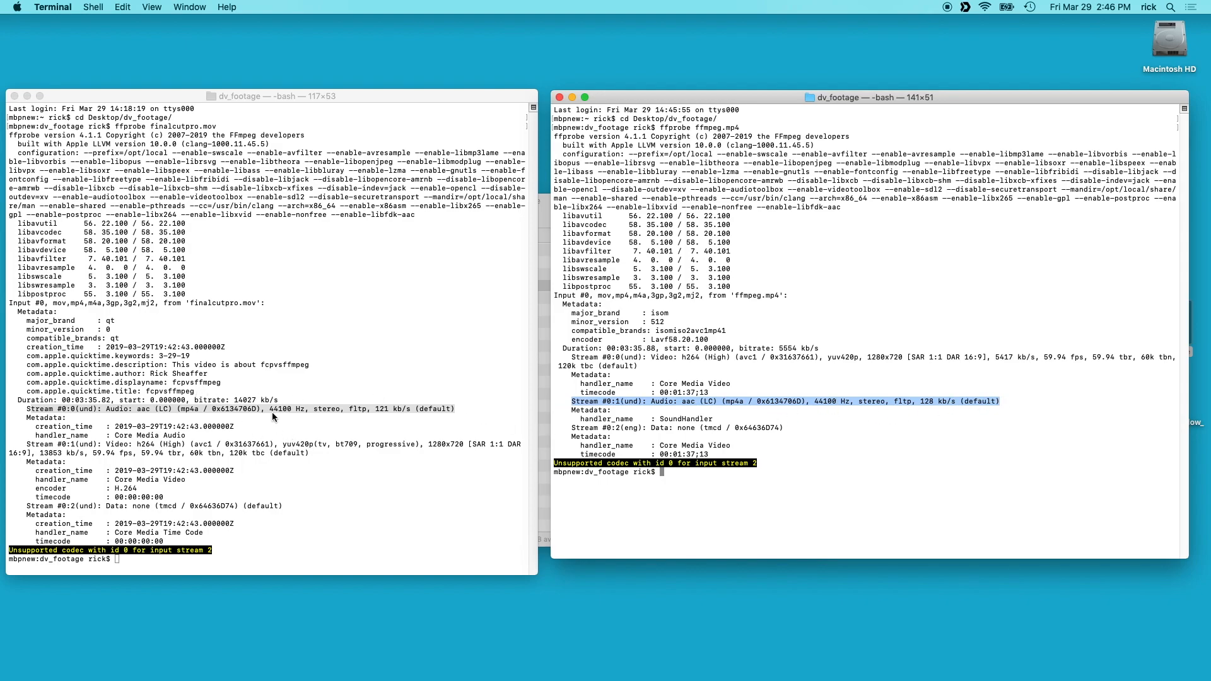
mouse_move(276, 416)
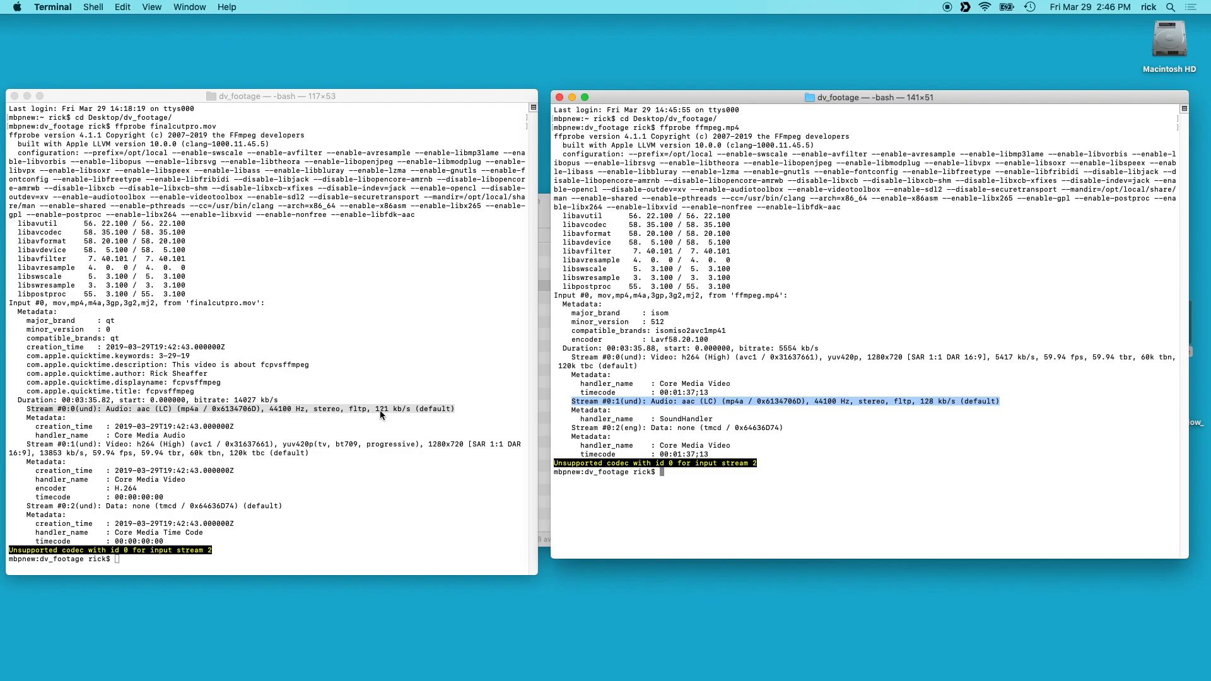
mouse_move(1036, 385)
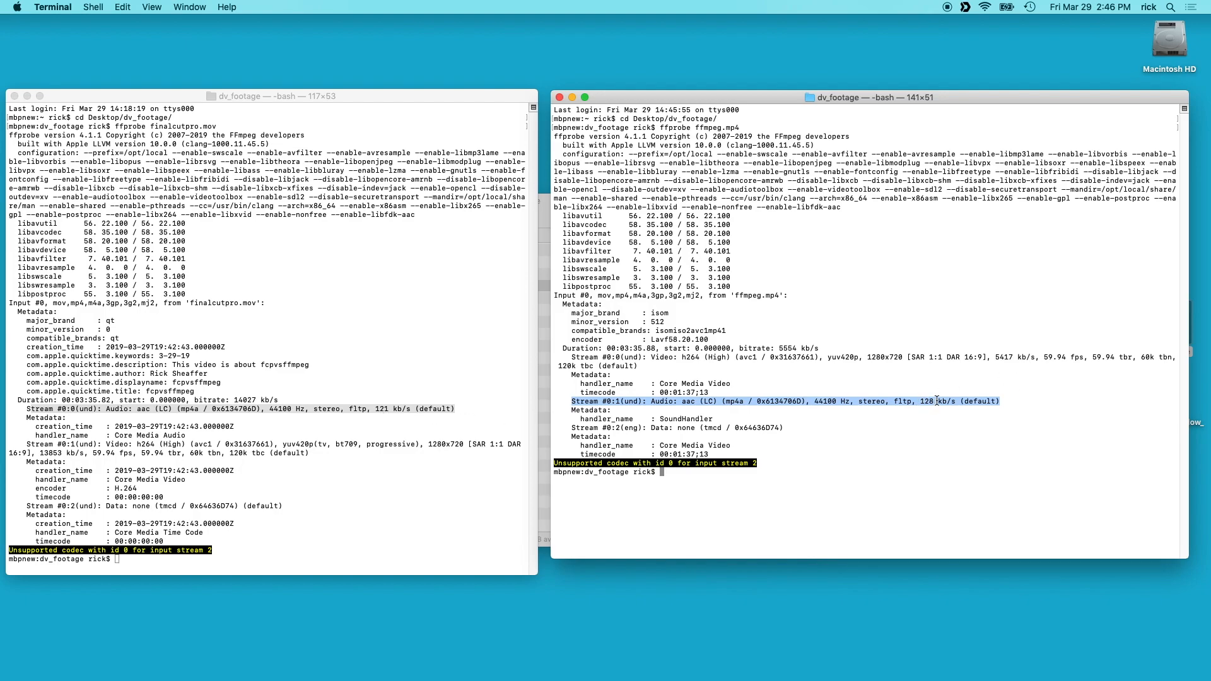
mouse_move(523, 425)
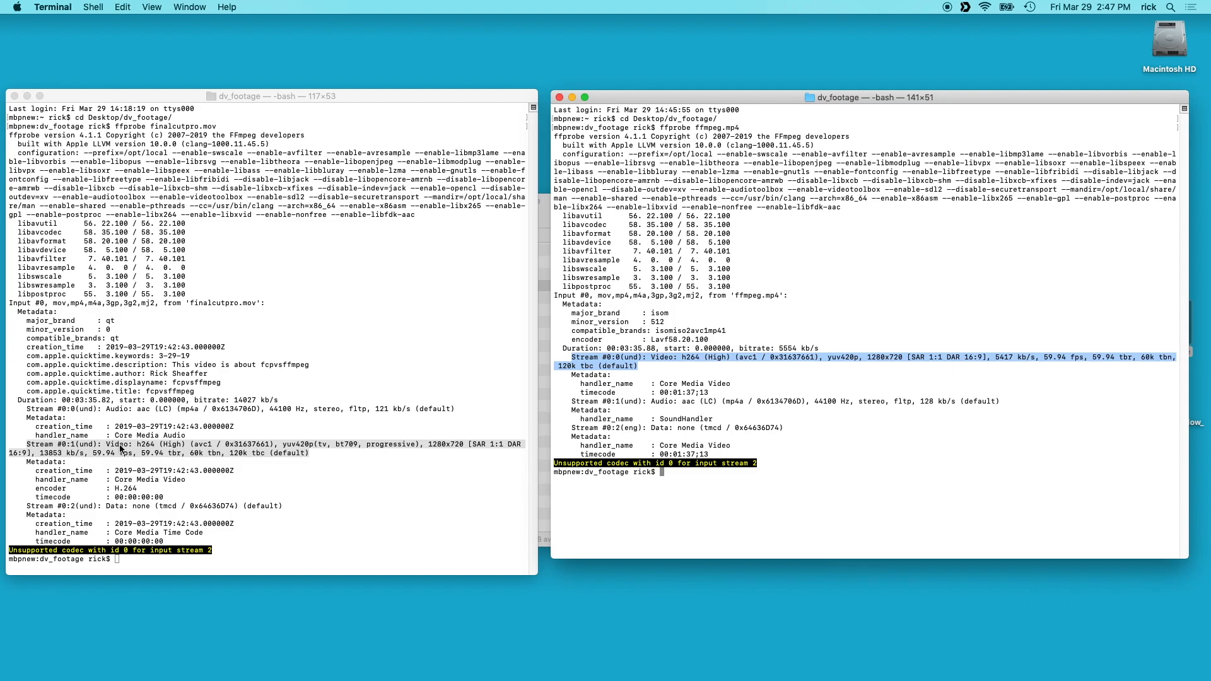
mouse_move(293, 447)
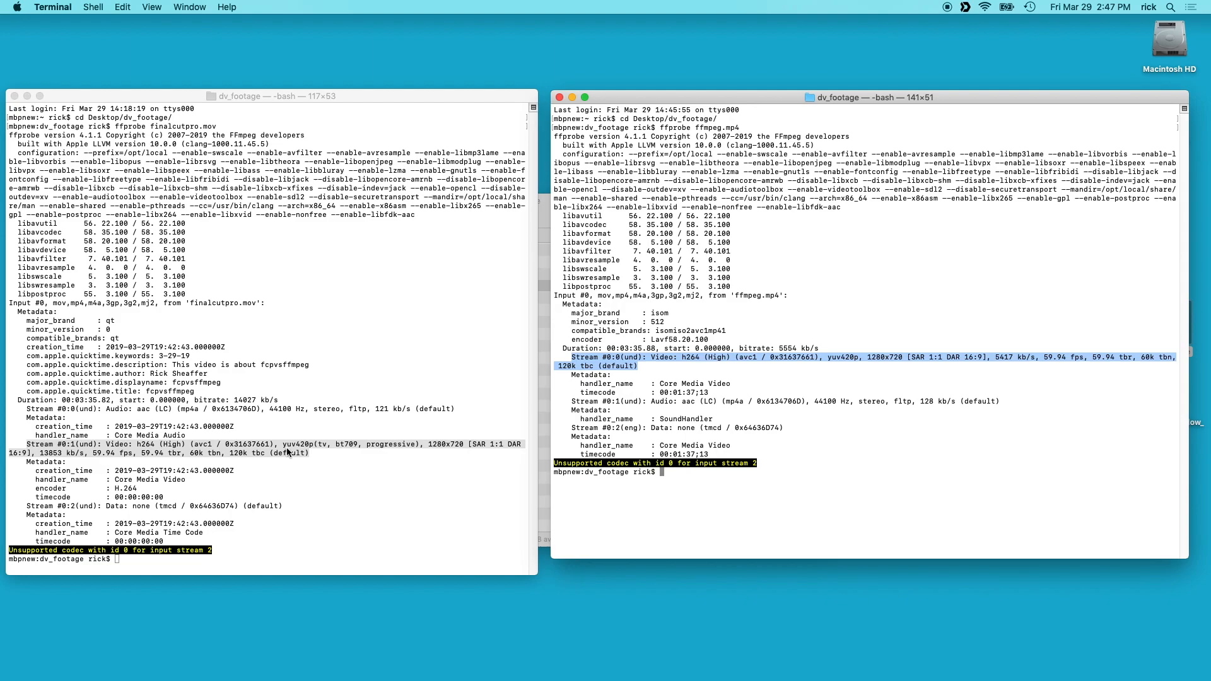
mouse_move(424, 448)
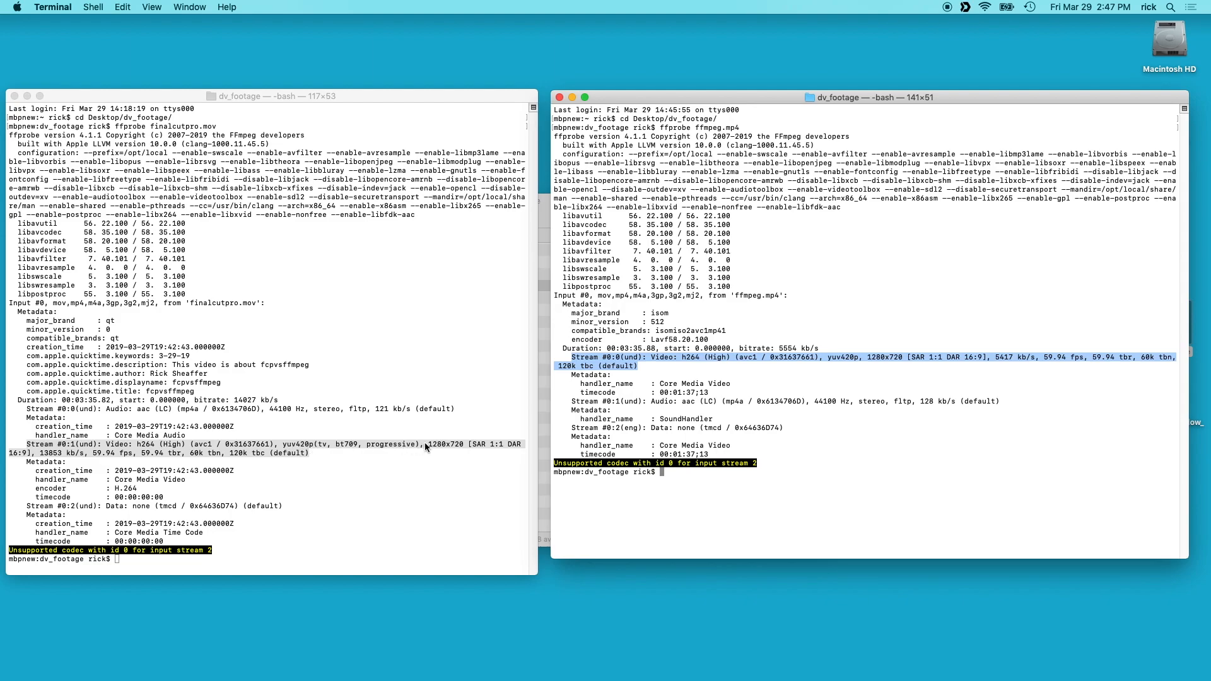
mouse_move(448, 451)
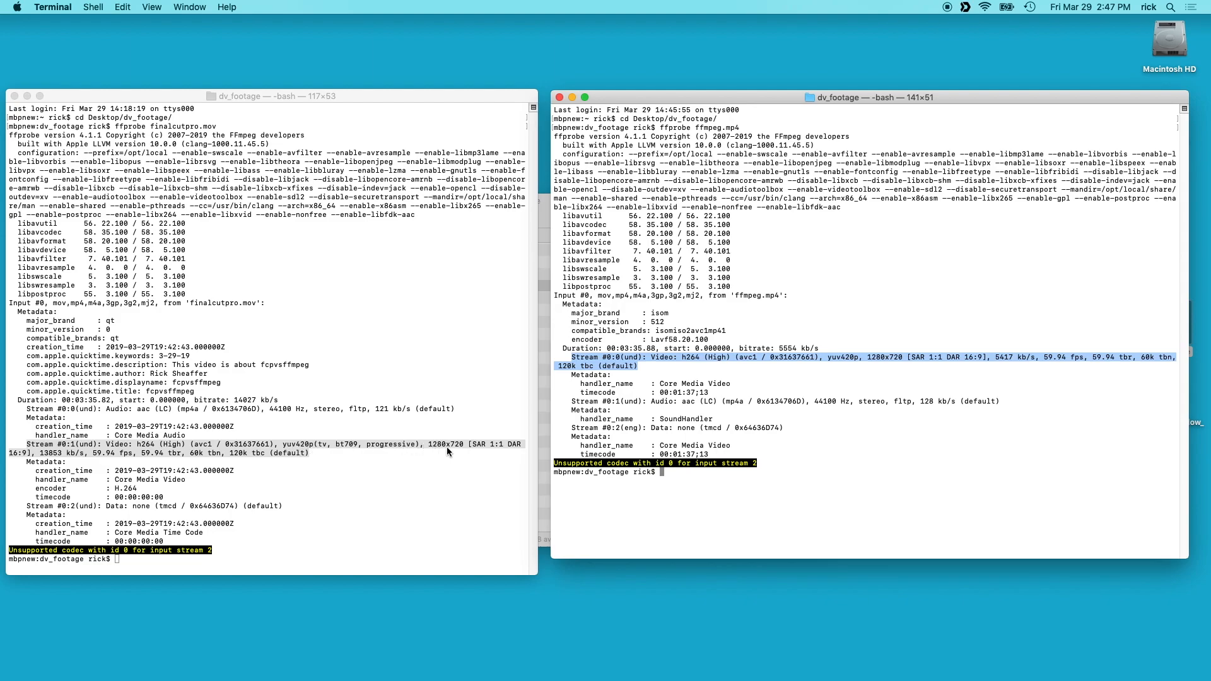
mouse_move(471, 448)
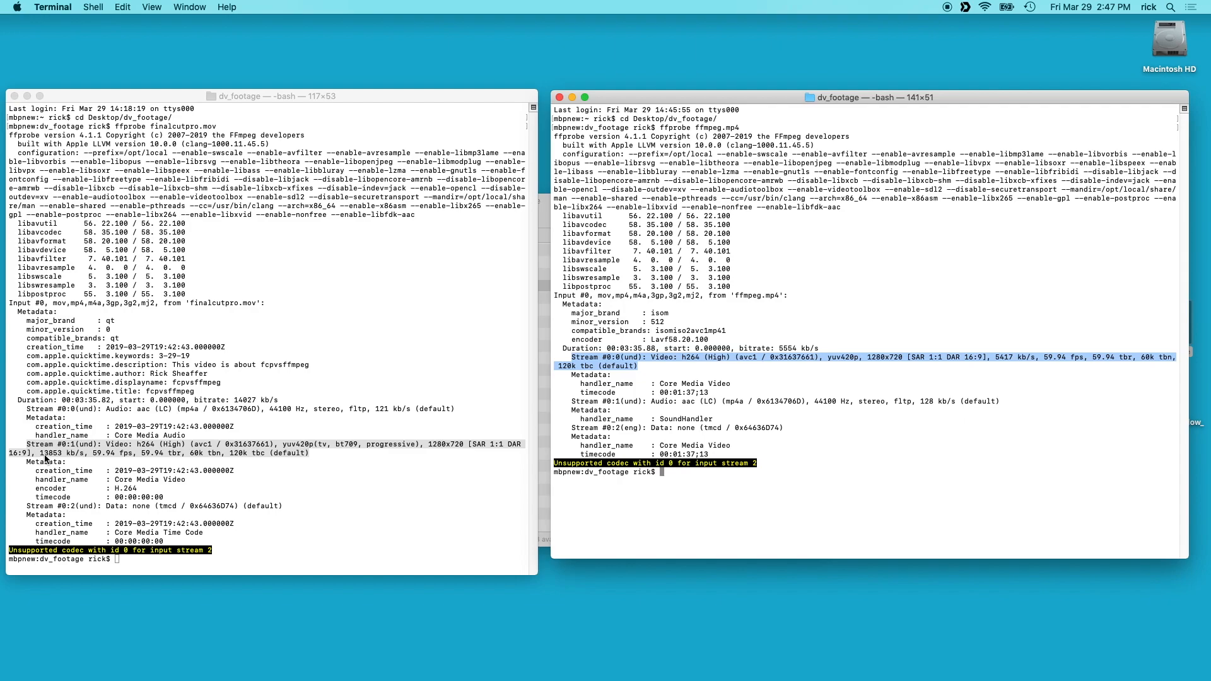
mouse_move(711, 399)
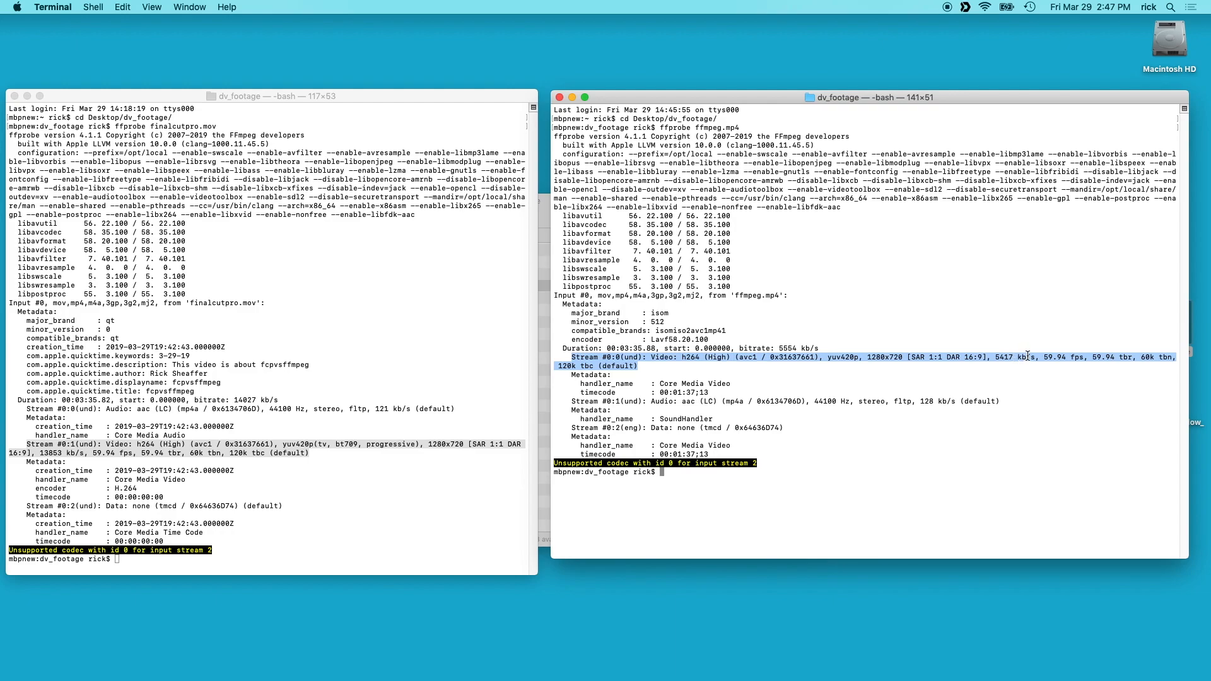
mouse_move(992, 365)
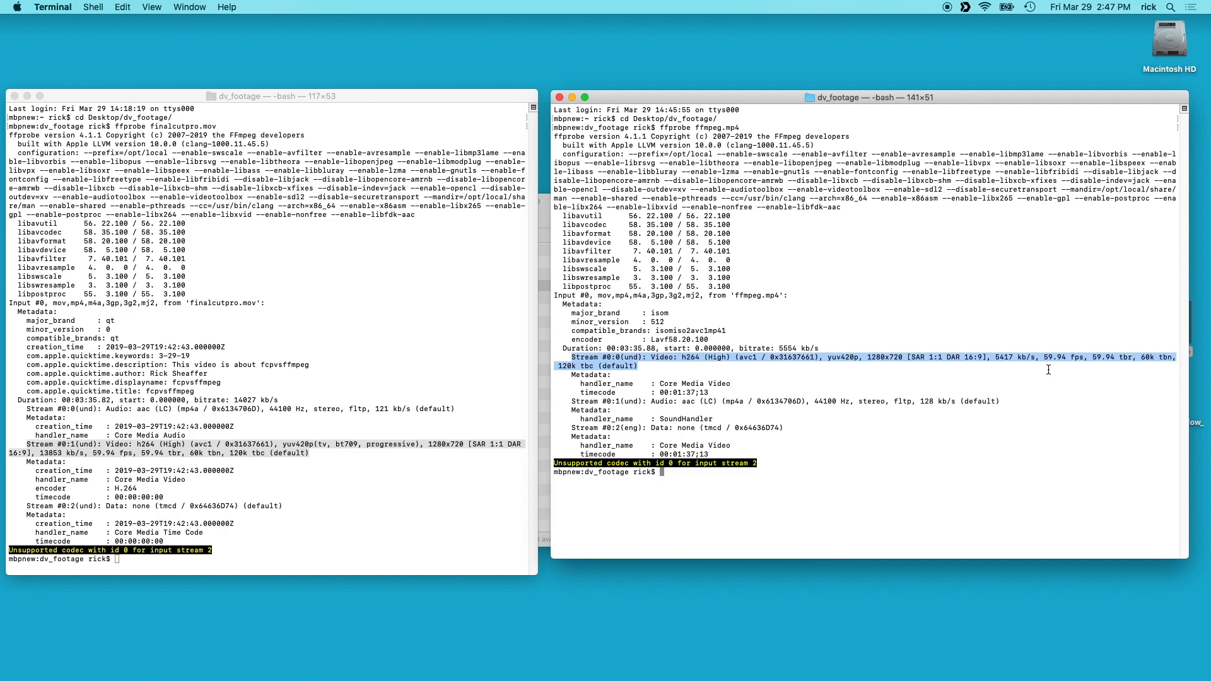
mouse_move(104, 462)
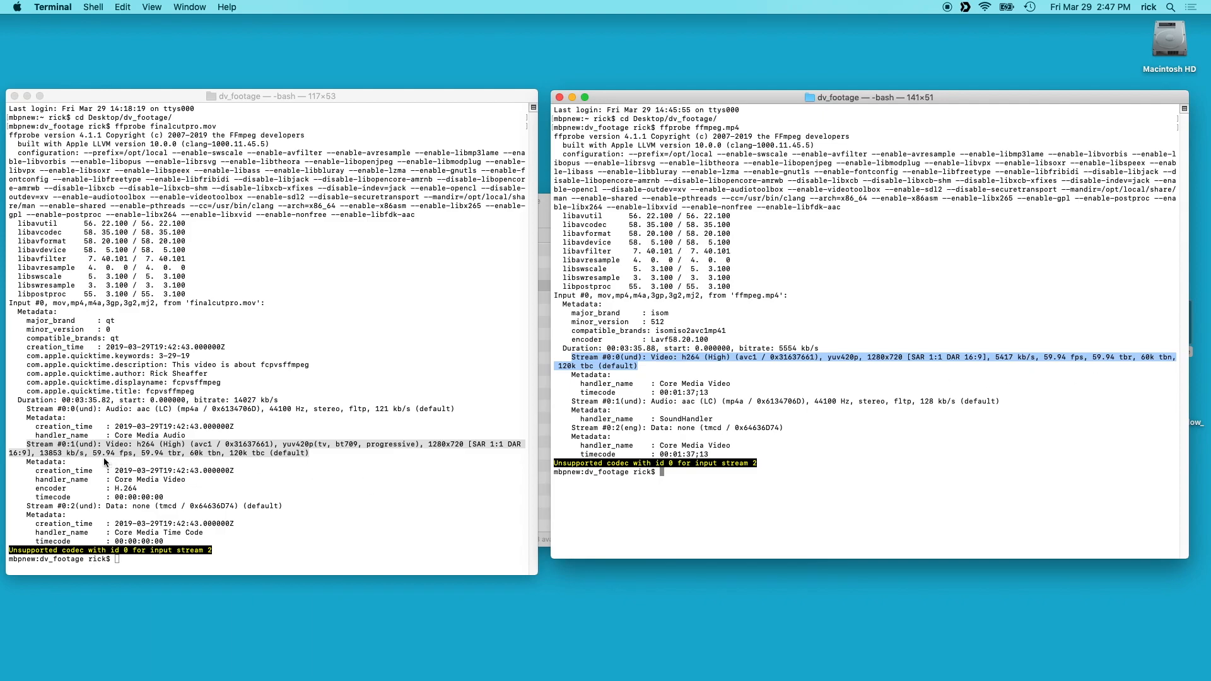